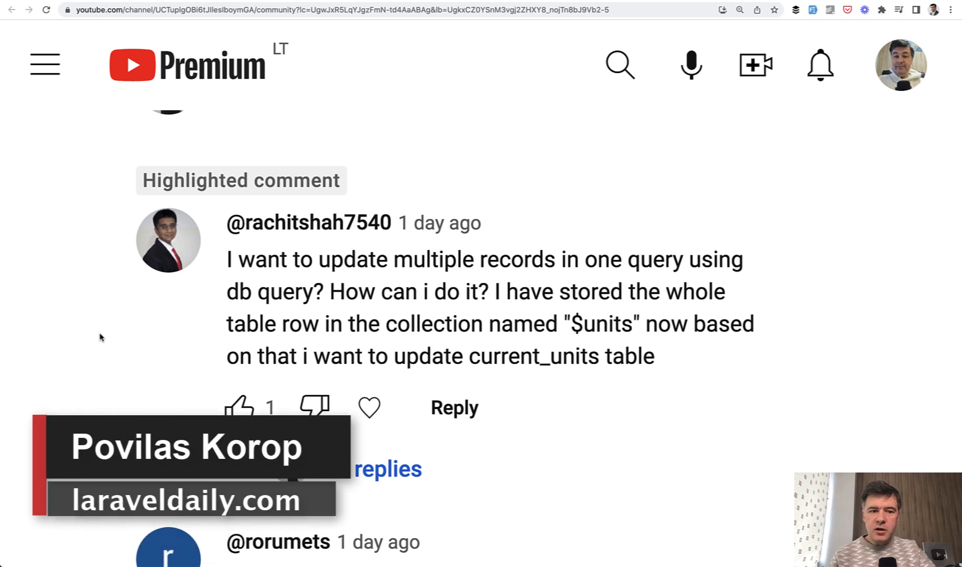
{"action": "mouse_move", "coordinate": [111, 330]}
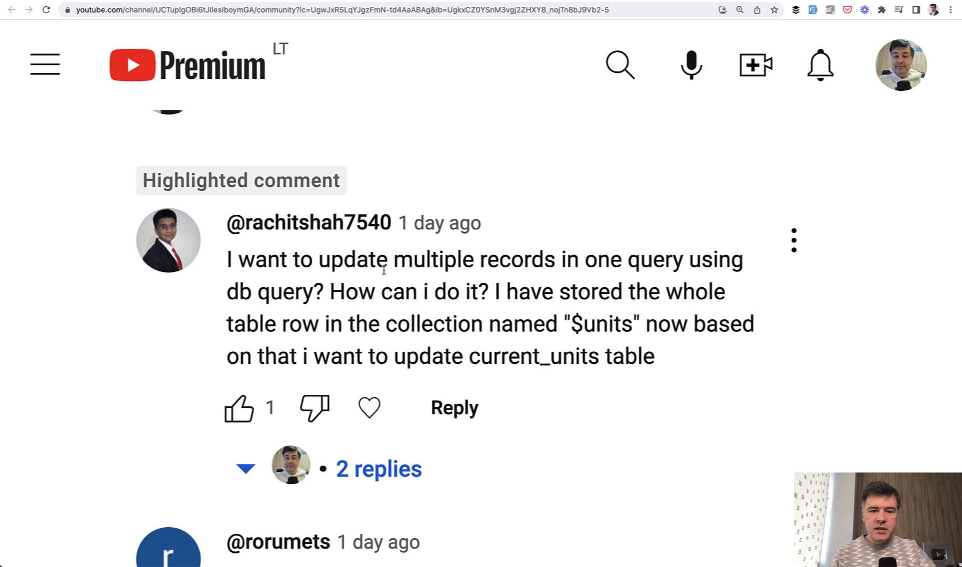
{"action": "mouse_move", "coordinate": [494, 368]}
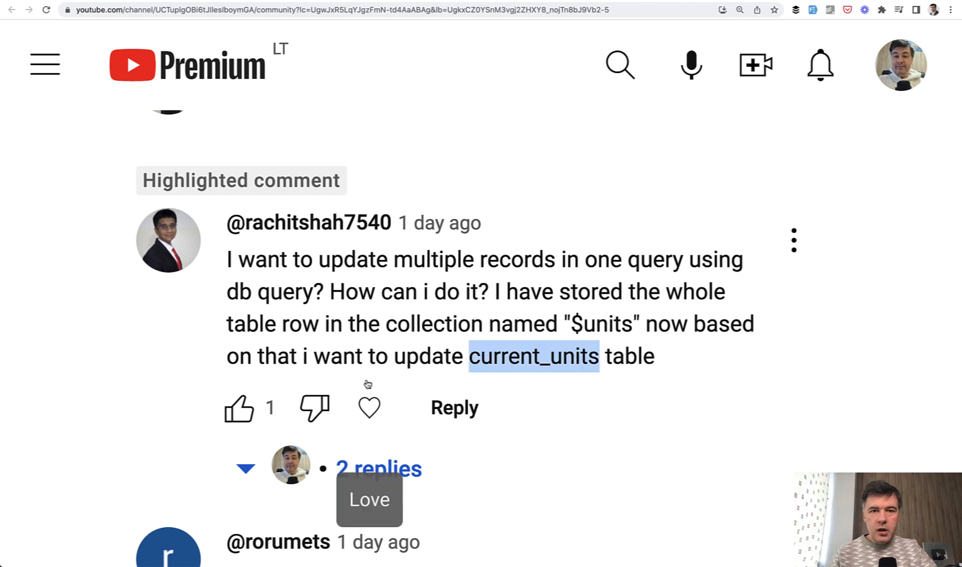
{"action": "mouse_move", "coordinate": [304, 387]}
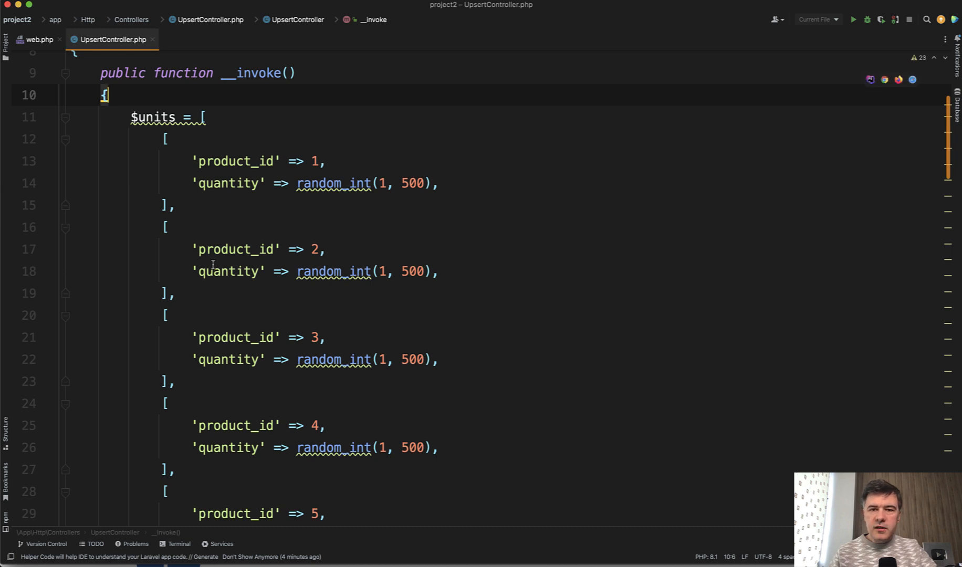
{"action": "mouse_move", "coordinate": [195, 128]}
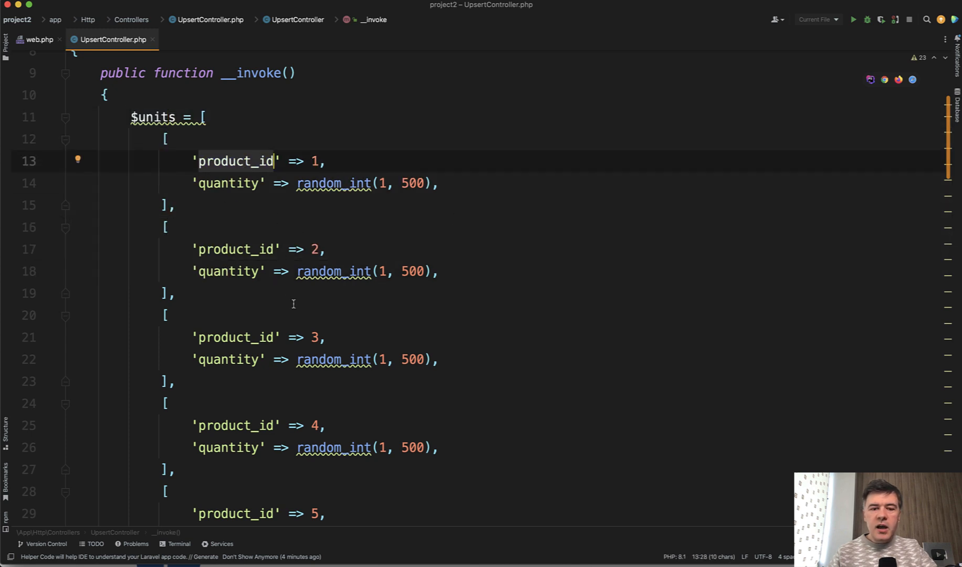
Step: Scroll UpsertController.php to the CurrentUnit::upsert call and highlight 'upsert'
{"action": "scroll", "scroll_direction": "down", "scroll_amount": 3}
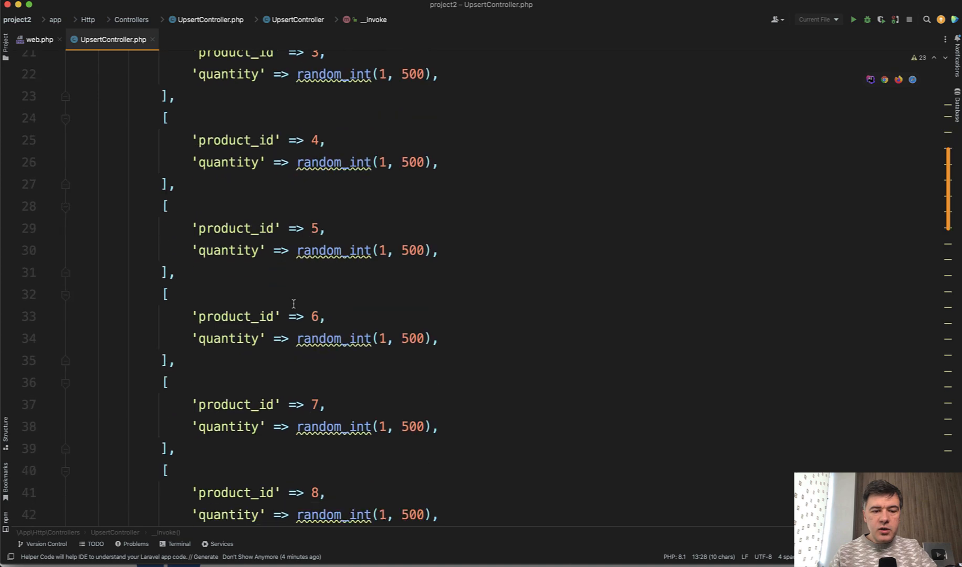
{"action": "scroll", "scroll_direction": "down", "scroll_amount": 3}
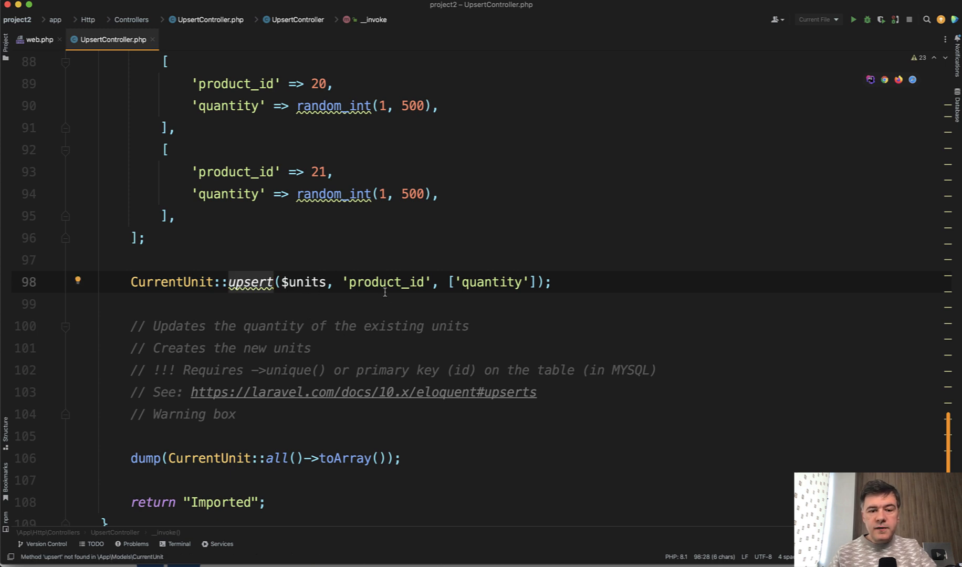
{"action": "double_click", "coordinate": [385, 282]}
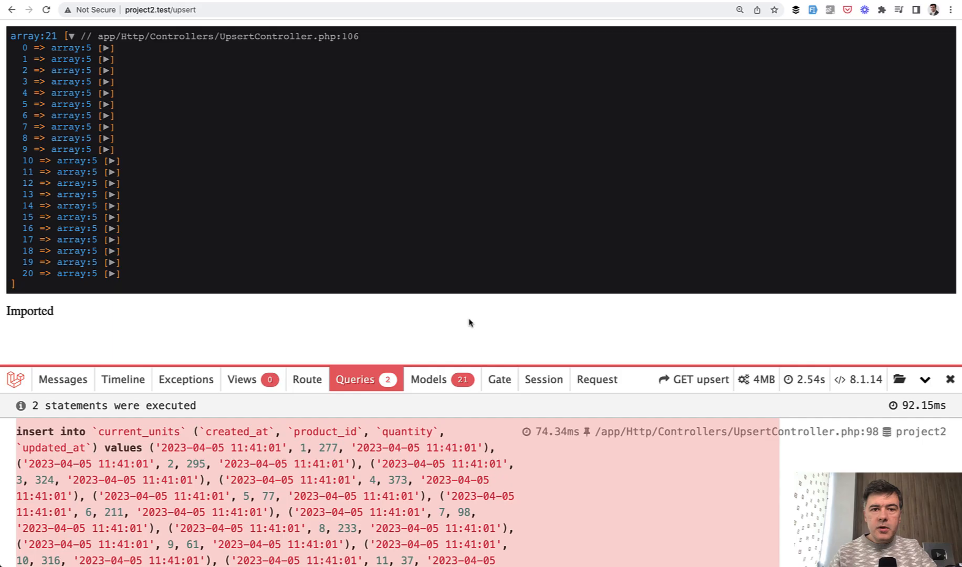
Step: Highlight the 'Imported' message and expand record 0 (product_id 1, quantity 277) in the dump
{"action": "double_click", "coordinate": [28, 311]}
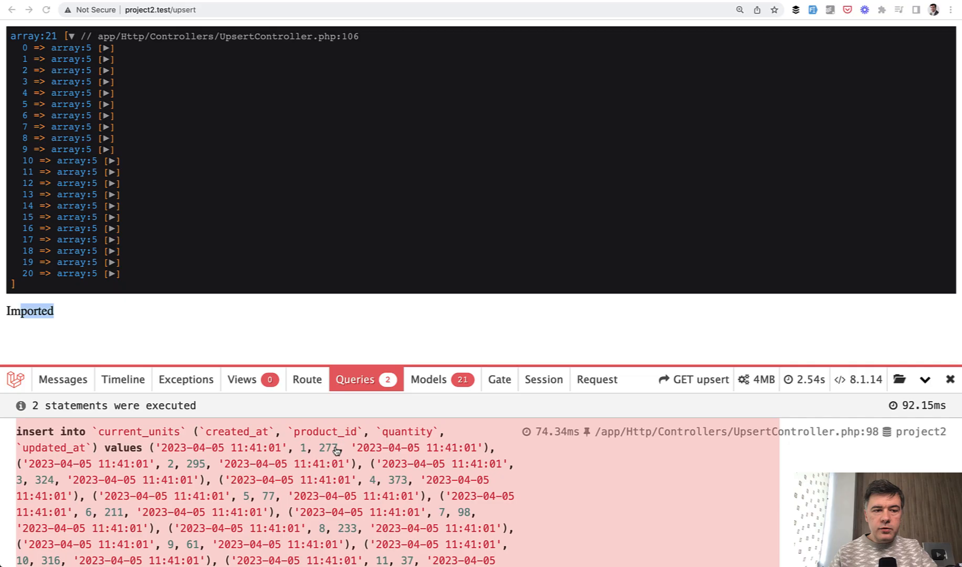
{"action": "left_click", "coordinate": [105, 46]}
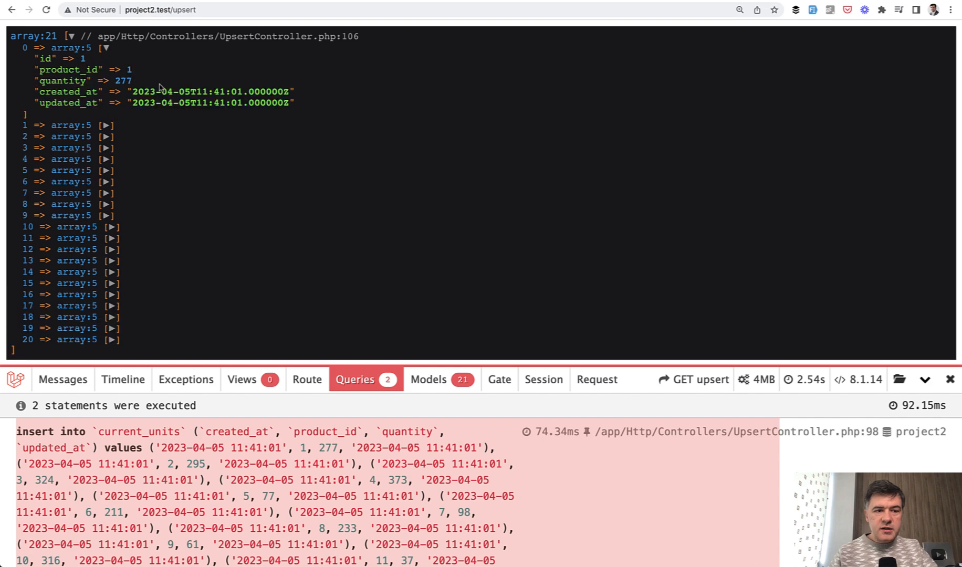
{"action": "mouse_move", "coordinate": [565, 365]}
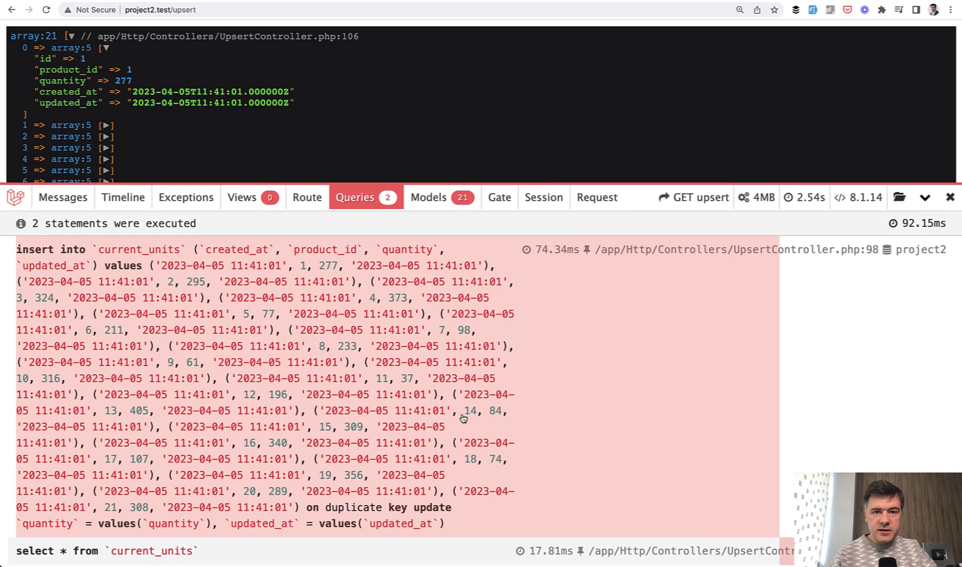
{"action": "mouse_move", "coordinate": [460, 413]}
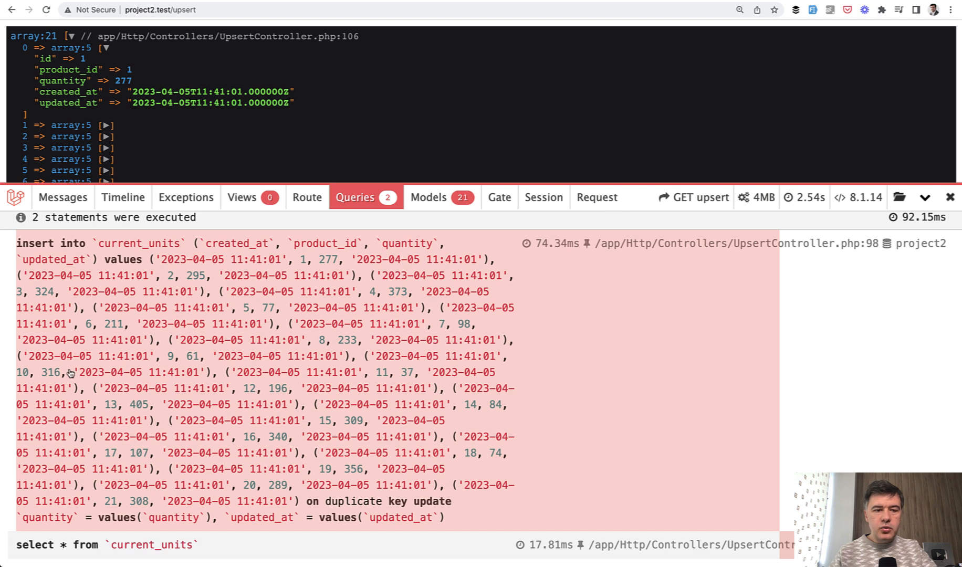
{"action": "mouse_move", "coordinate": [347, 501]}
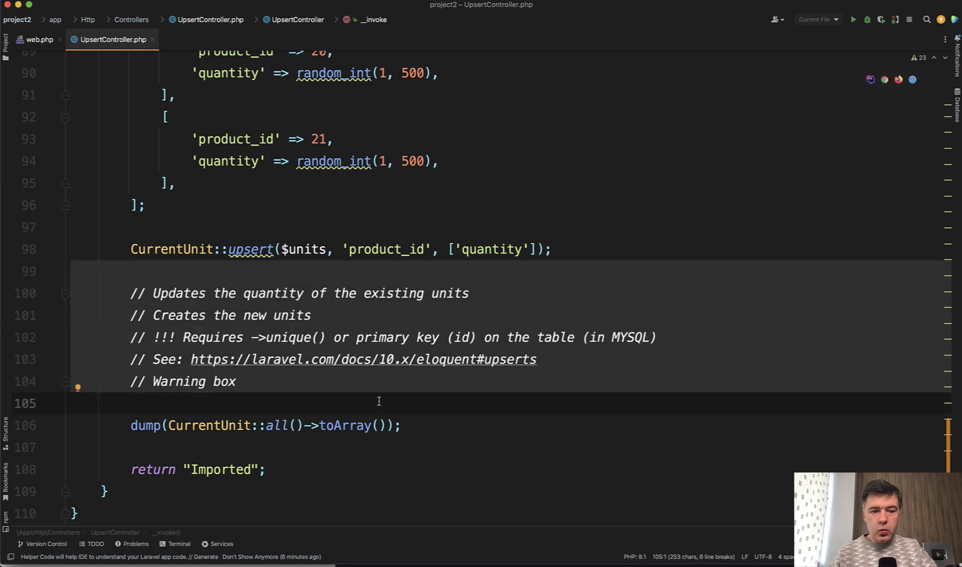
Step: Open the eloquent#upserts docs from the code comment and highlight 'MySQL' in the warning
{"action": "left_click", "coordinate": [361, 359]}
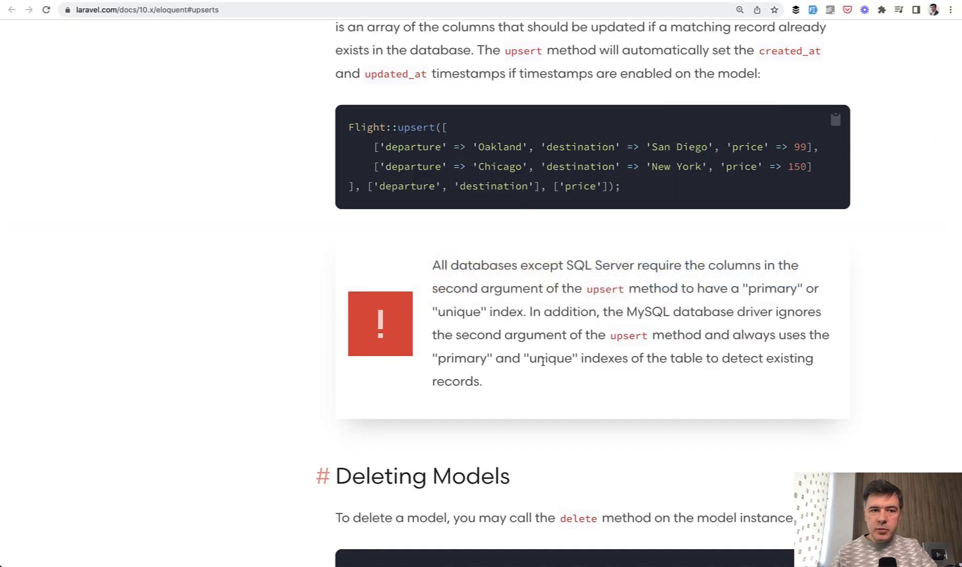
{"action": "mouse_move", "coordinate": [517, 294]}
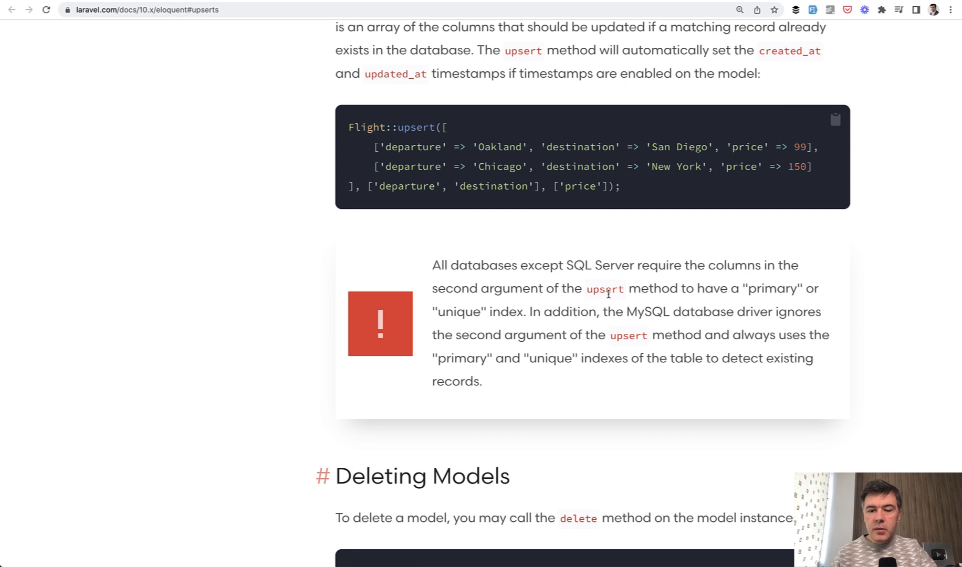
{"action": "mouse_move", "coordinate": [513, 318]}
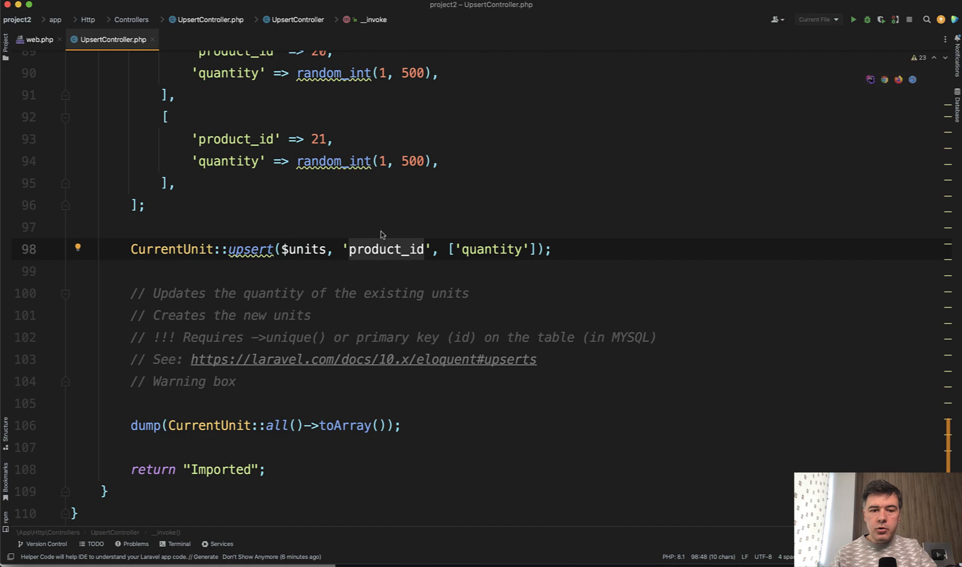
{"action": "left_click", "coordinate": [362, 359]}
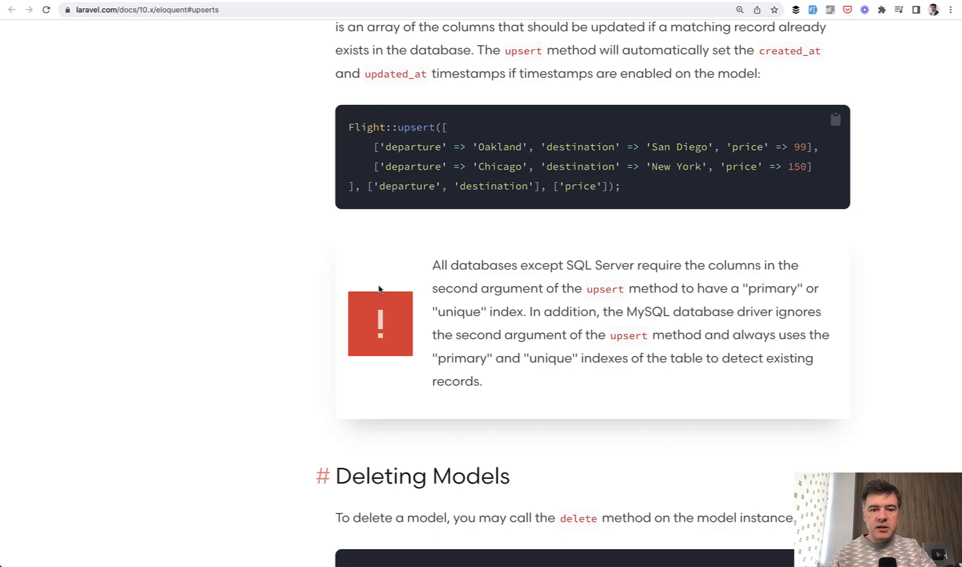
{"action": "mouse_move", "coordinate": [675, 353]}
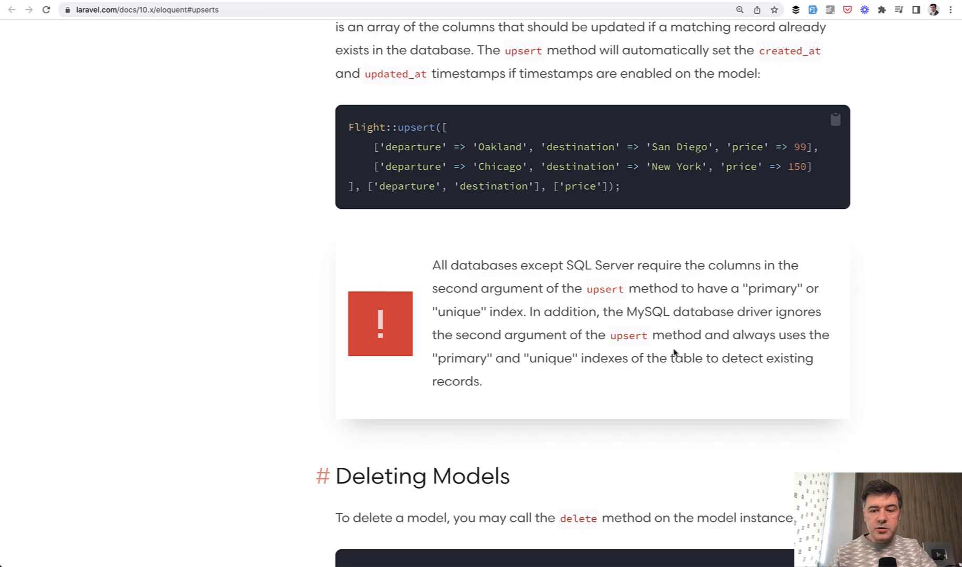
{"action": "double_click", "coordinate": [647, 312]}
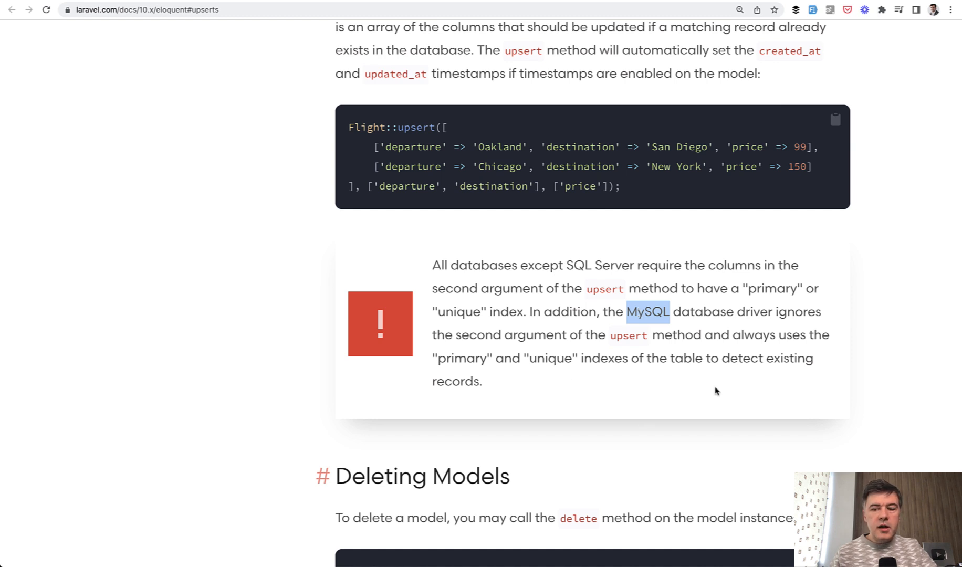
{"action": "mouse_move", "coordinate": [671, 385]}
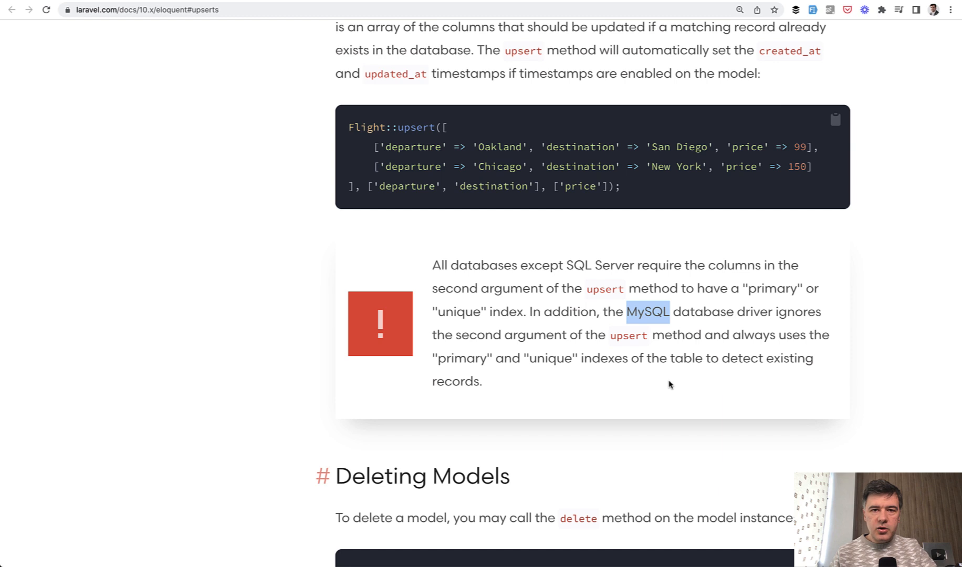
{"action": "mouse_move", "coordinate": [597, 280]}
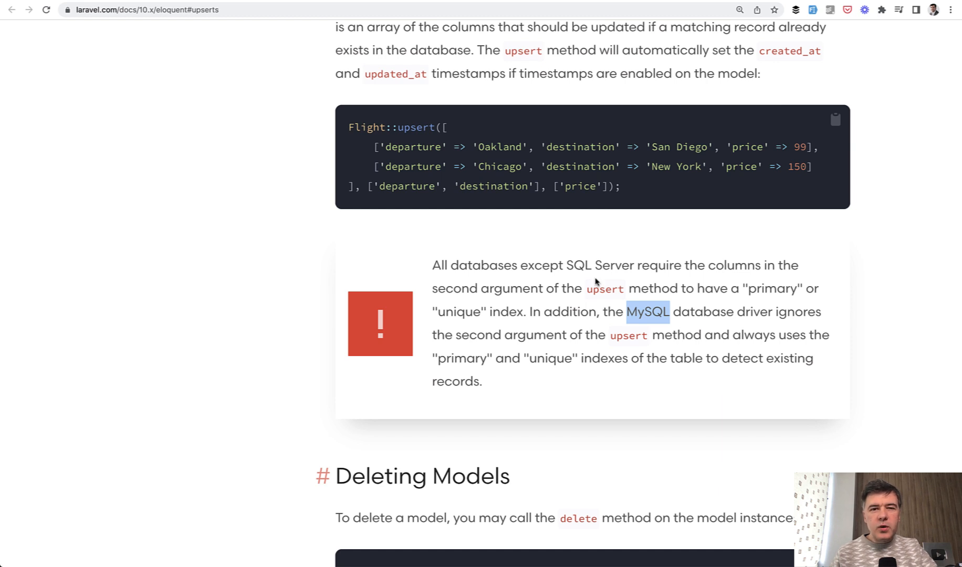
{"action": "mouse_move", "coordinate": [357, 273]}
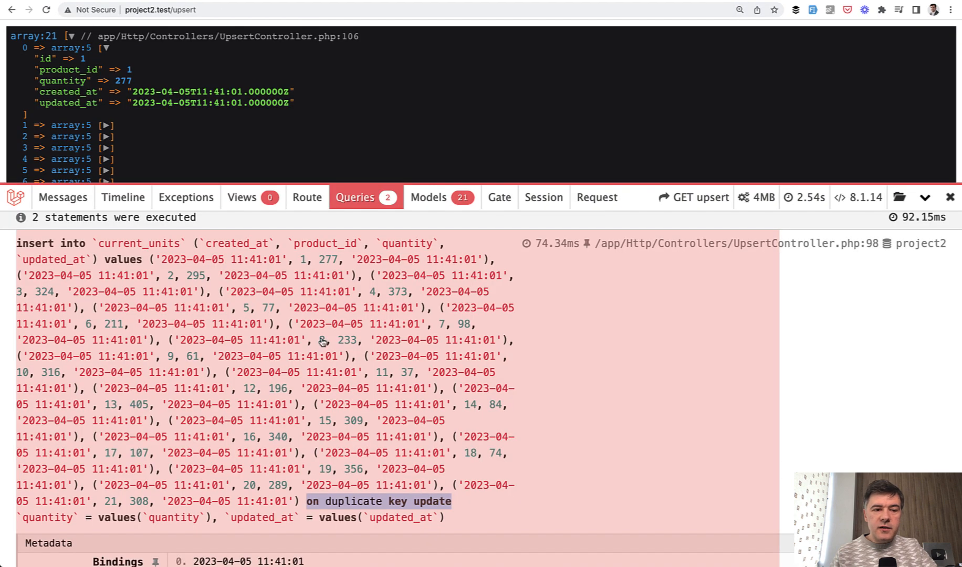
Step: Scroll the Debugbar insert query to its 'on duplicate key update' clause
{"action": "scroll", "scroll_direction": "down", "scroll_amount": 3}
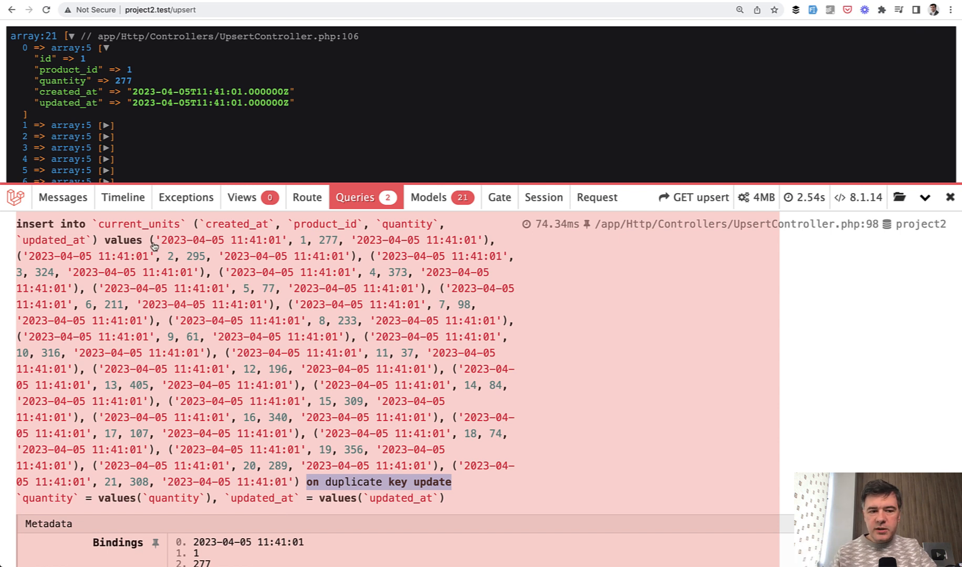
{"action": "mouse_move", "coordinate": [232, 310]}
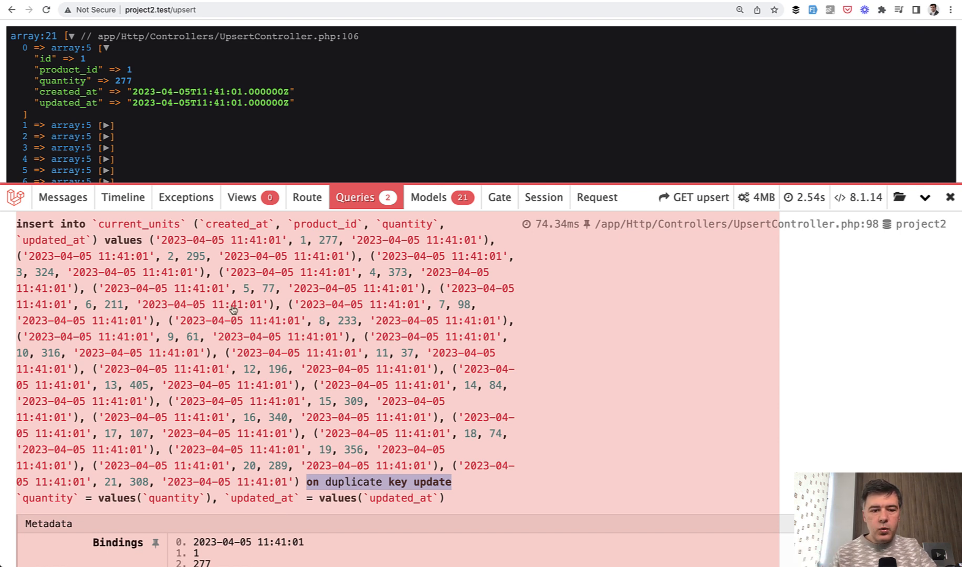
{"action": "mouse_move", "coordinate": [317, 508]}
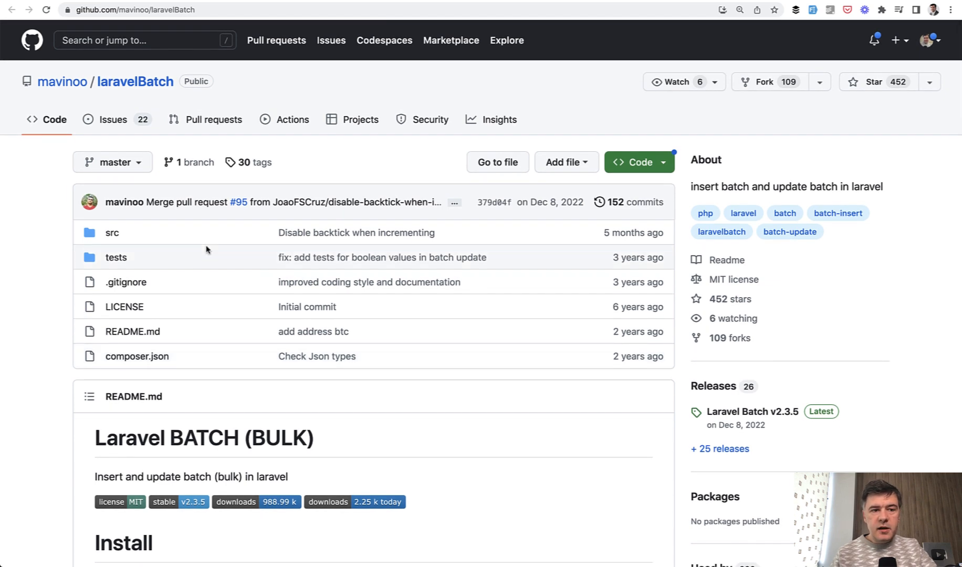
{"action": "mouse_move", "coordinate": [413, 257]}
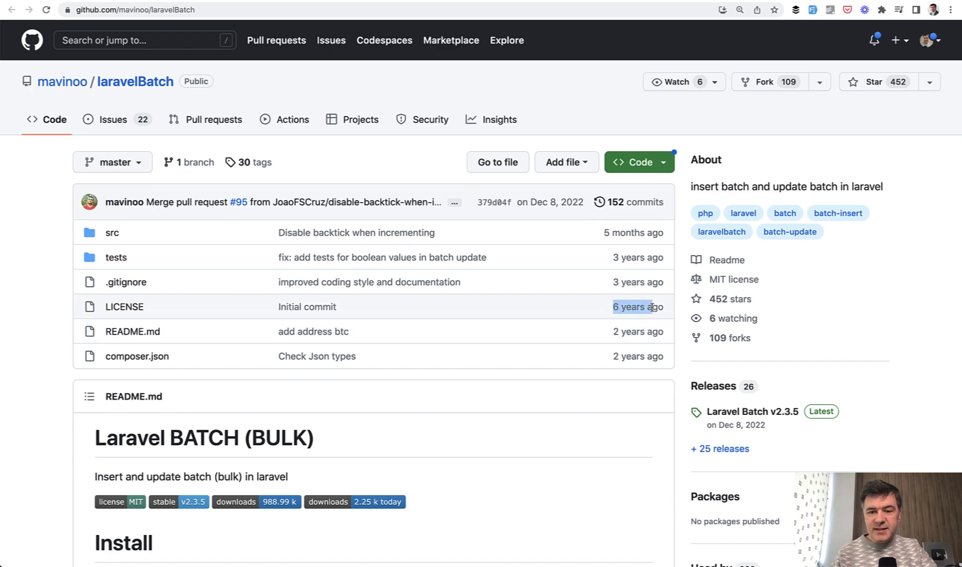
Step: Scroll the laravelBatch README down to Example Update 1 with Batch::update
{"action": "scroll", "scroll_direction": "down", "scroll_amount": 3}
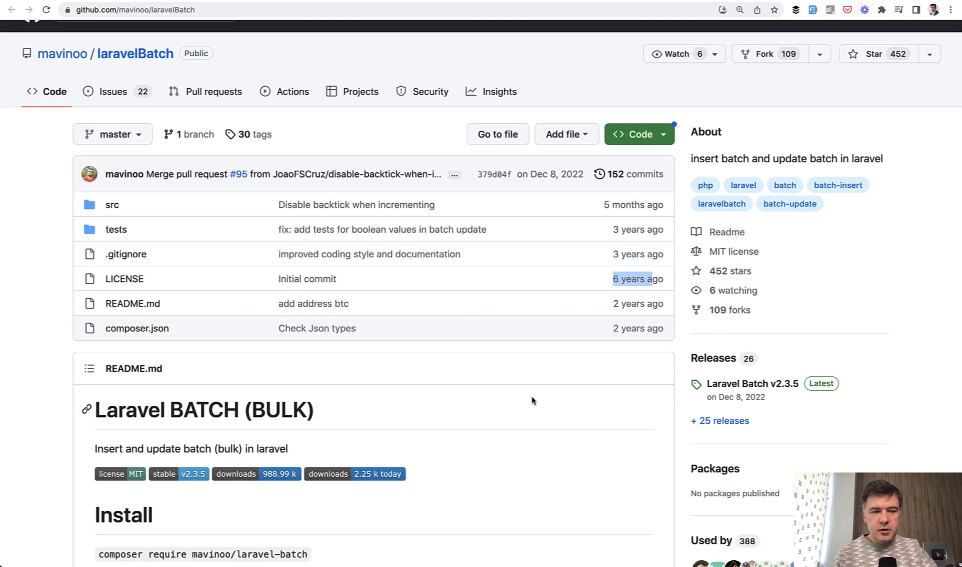
{"action": "scroll", "scroll_direction": "down", "scroll_amount": 3}
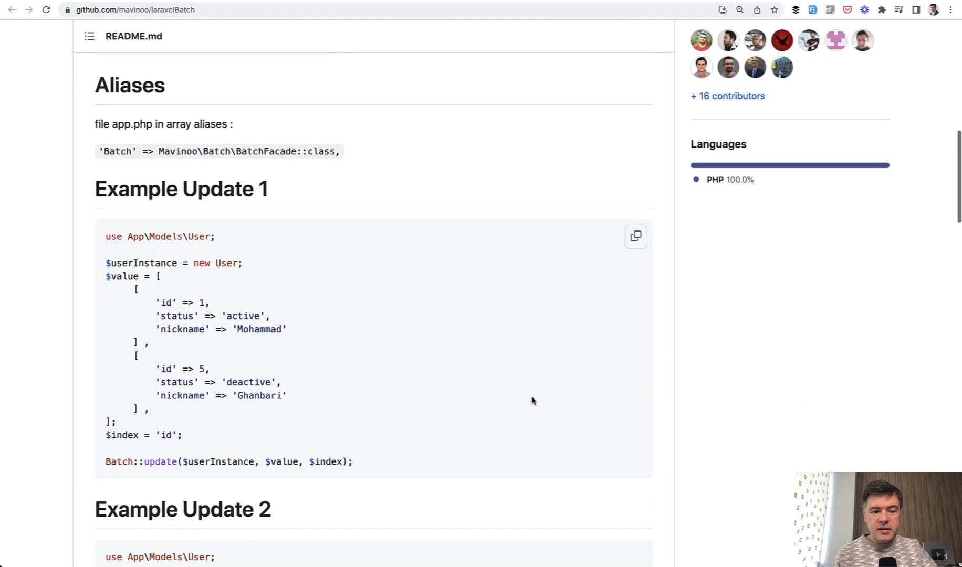
{"action": "scroll", "scroll_direction": "down", "scroll_amount": 3}
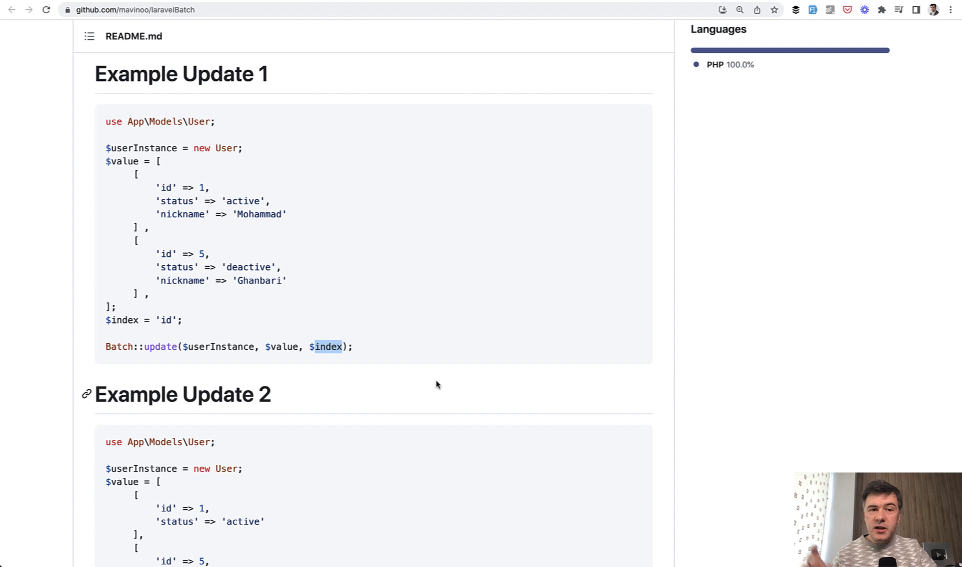
{"action": "scroll", "scroll_direction": "down", "scroll_amount": 3}
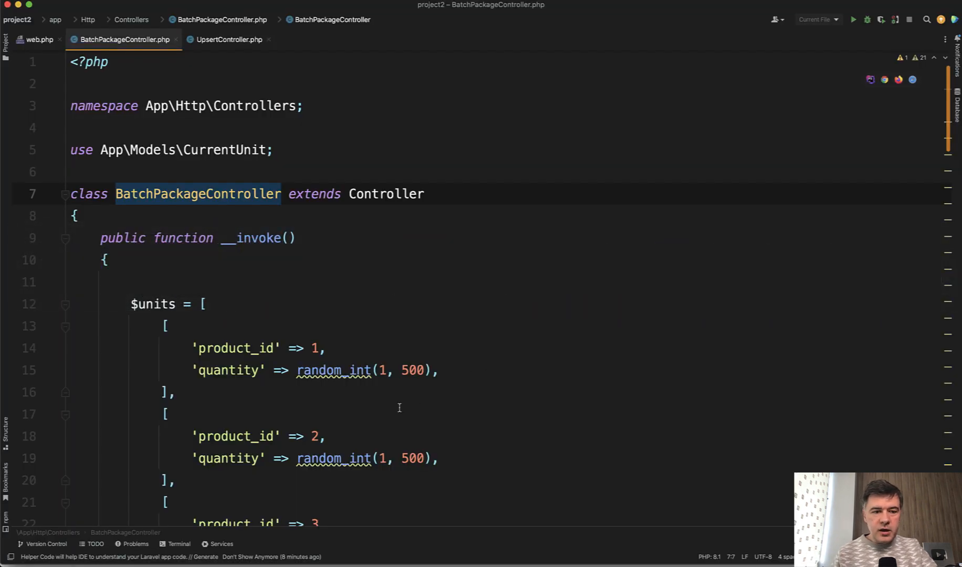
{"action": "scroll", "scroll_direction": "down", "scroll_amount": 3}
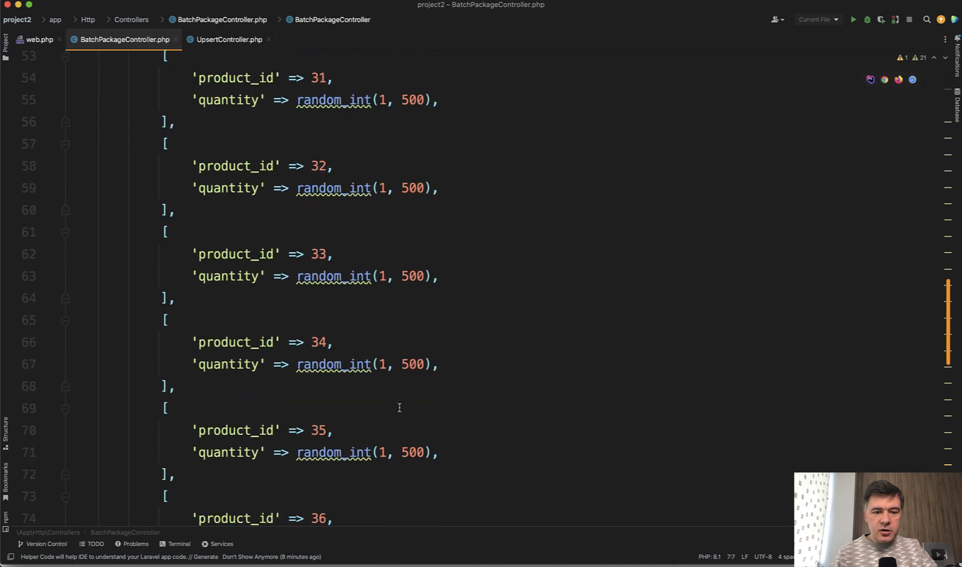
{"action": "scroll", "scroll_direction": "down", "scroll_amount": 3}
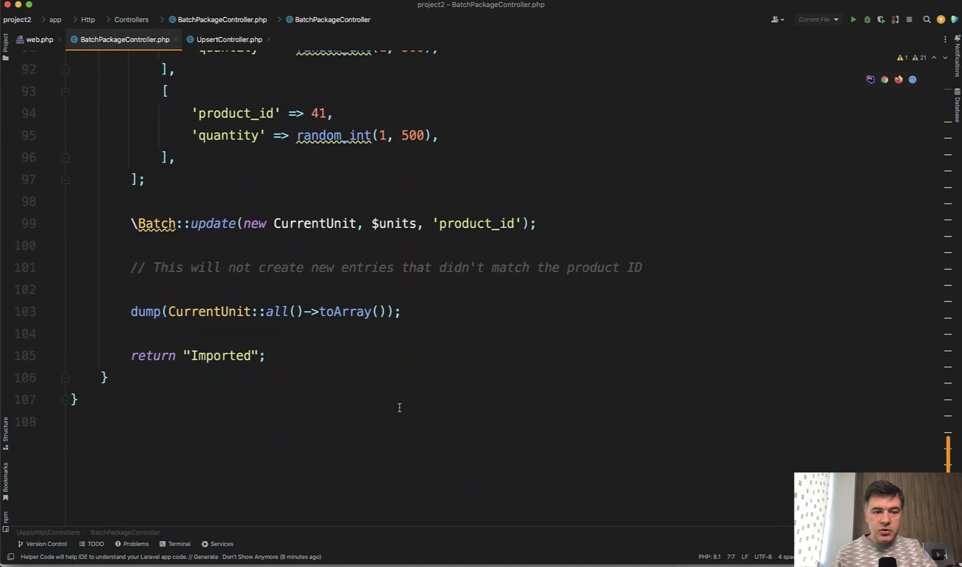
{"action": "left_click", "coordinate": [209, 223]}
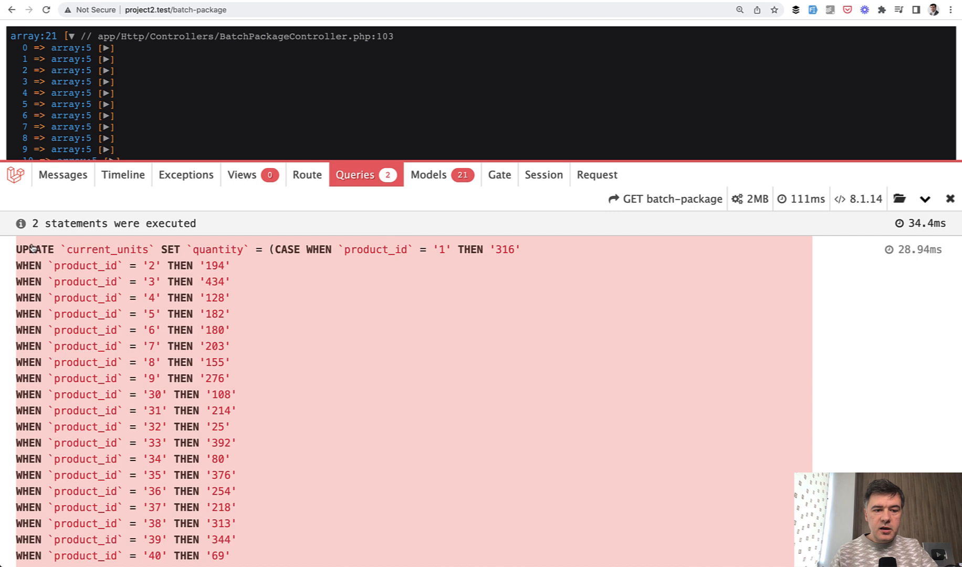
Step: Highlight the CASE WHEN product_id lines and the updated_at CASE block in the update query
{"action": "left_click_drag", "start_coordinate": [19, 249], "coordinate": [230, 378]}
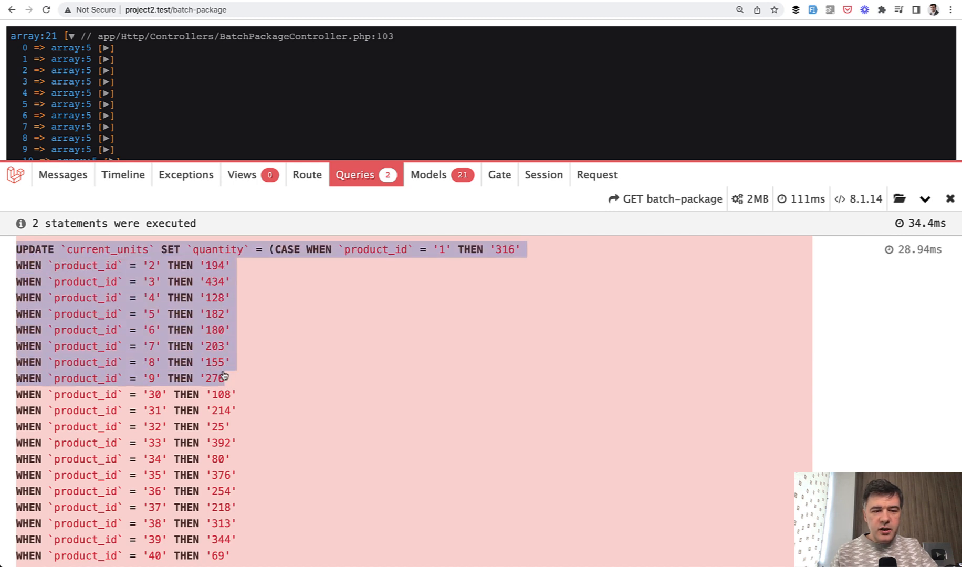
{"action": "mouse_move", "coordinate": [356, 380]}
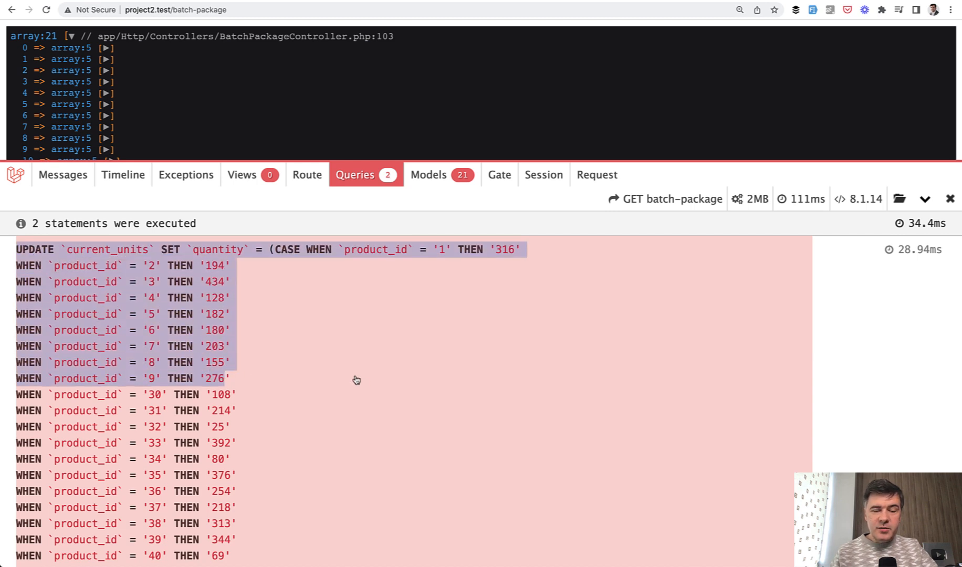
{"action": "mouse_move", "coordinate": [89, 239]}
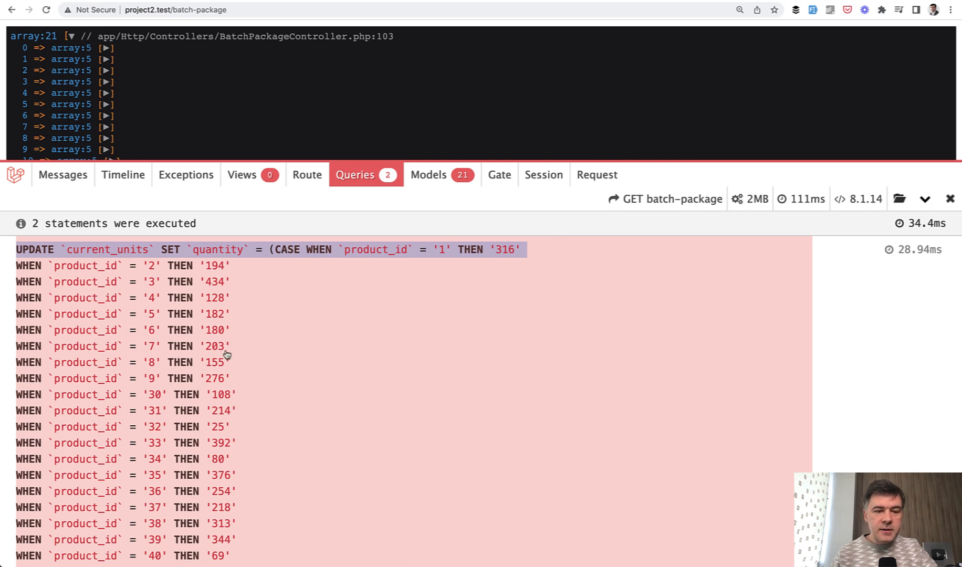
{"action": "scroll", "scroll_direction": "down", "scroll_amount": 3}
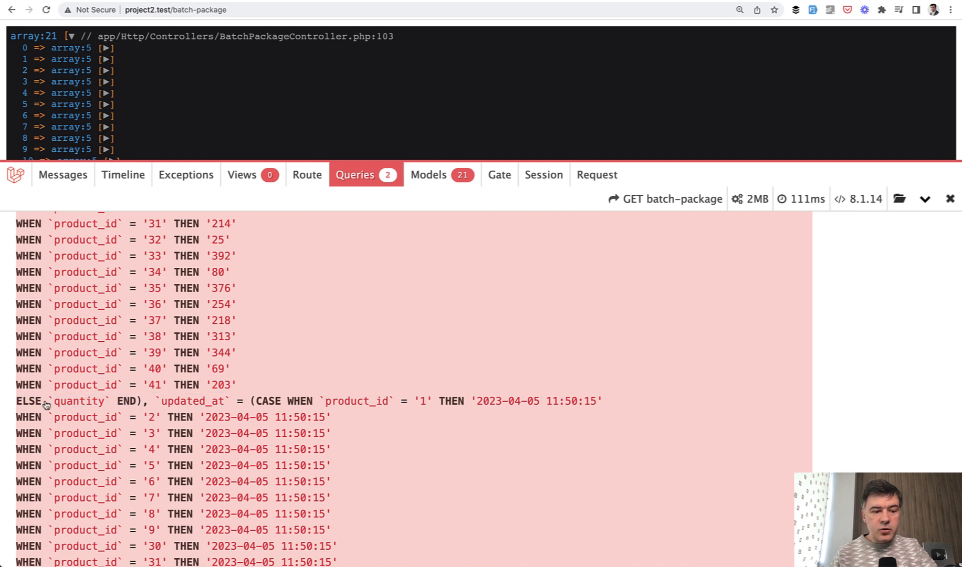
{"action": "double_click", "coordinate": [71, 402]}
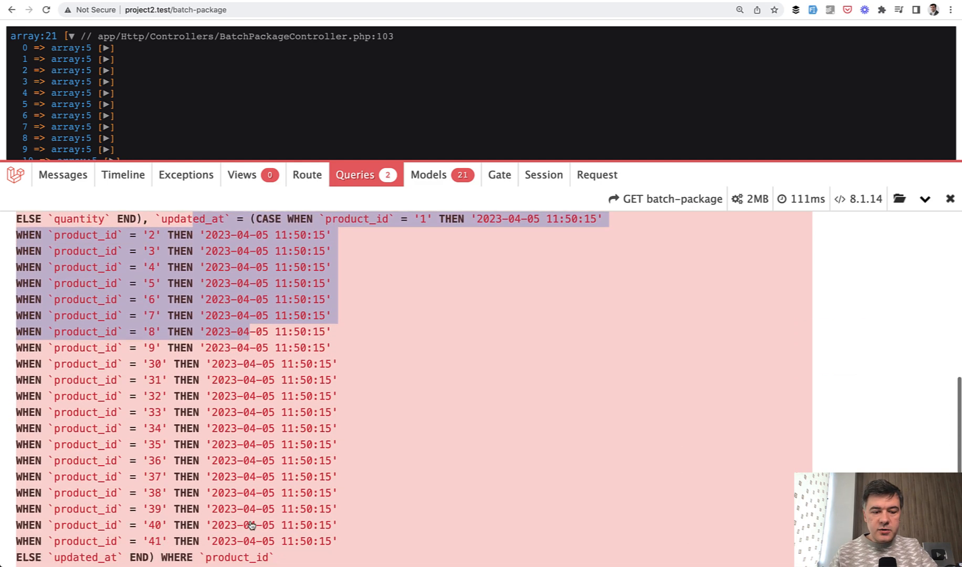
{"action": "scroll", "scroll_direction": "down", "scroll_amount": 3}
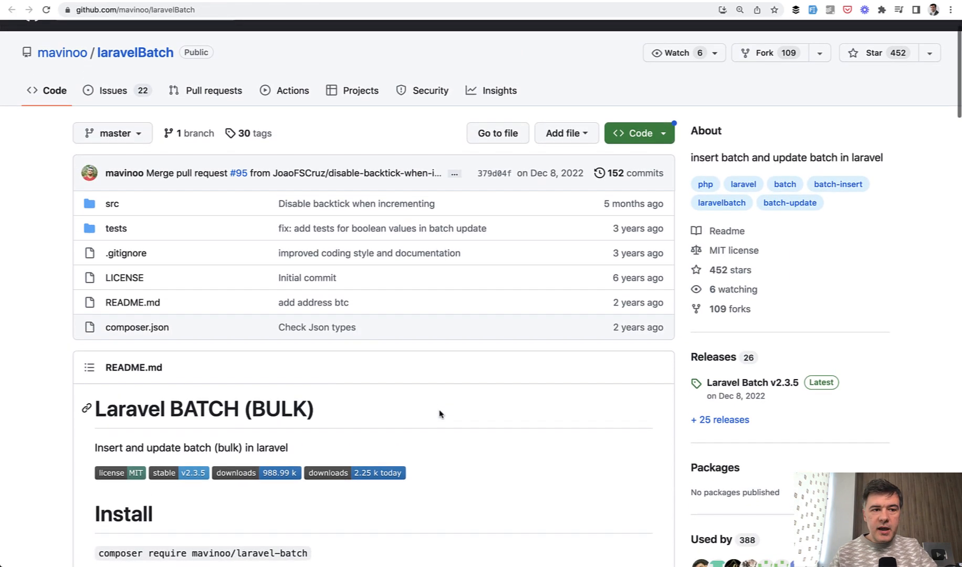
{"action": "mouse_move", "coordinate": [61, 53]}
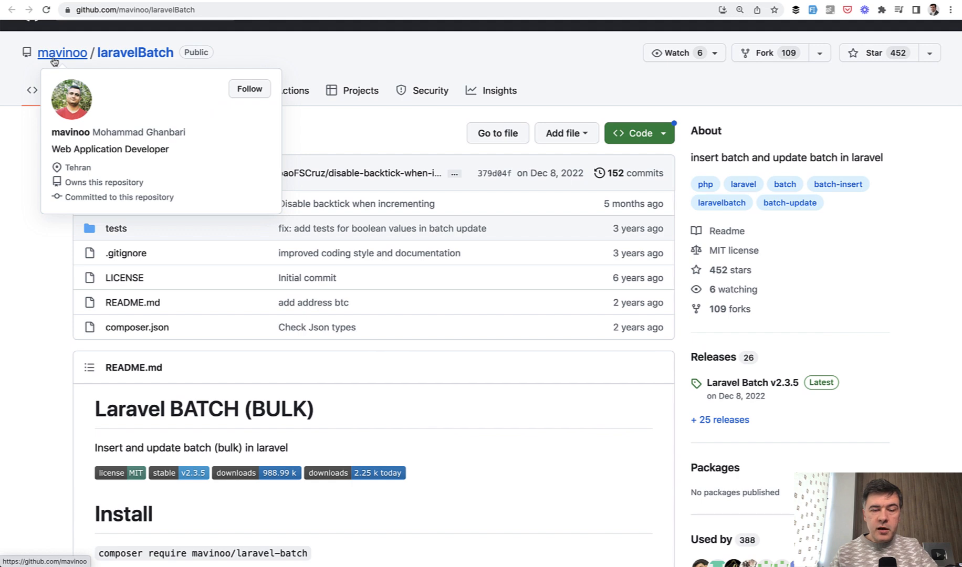
Step: Scroll the laravelBatch README through the Install and Service Provider sections
{"action": "scroll", "scroll_direction": "down", "scroll_amount": 3}
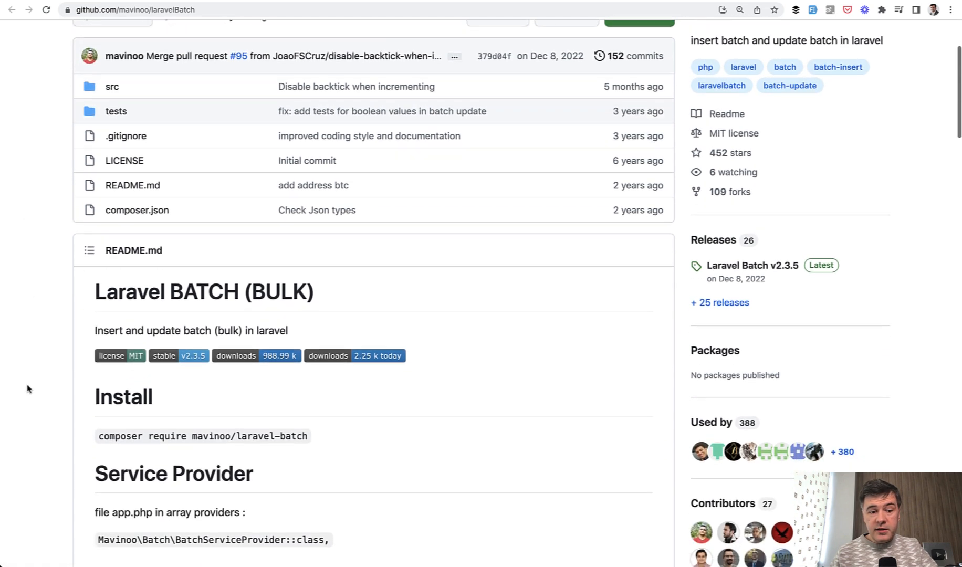
{"action": "scroll", "scroll_direction": "down", "scroll_amount": 3}
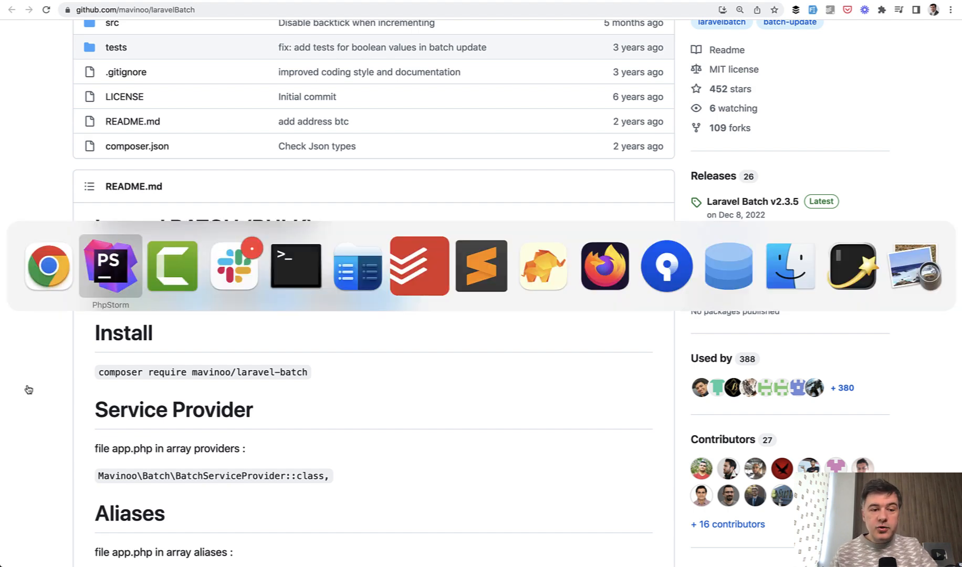
{"action": "left_click", "coordinate": [110, 265]}
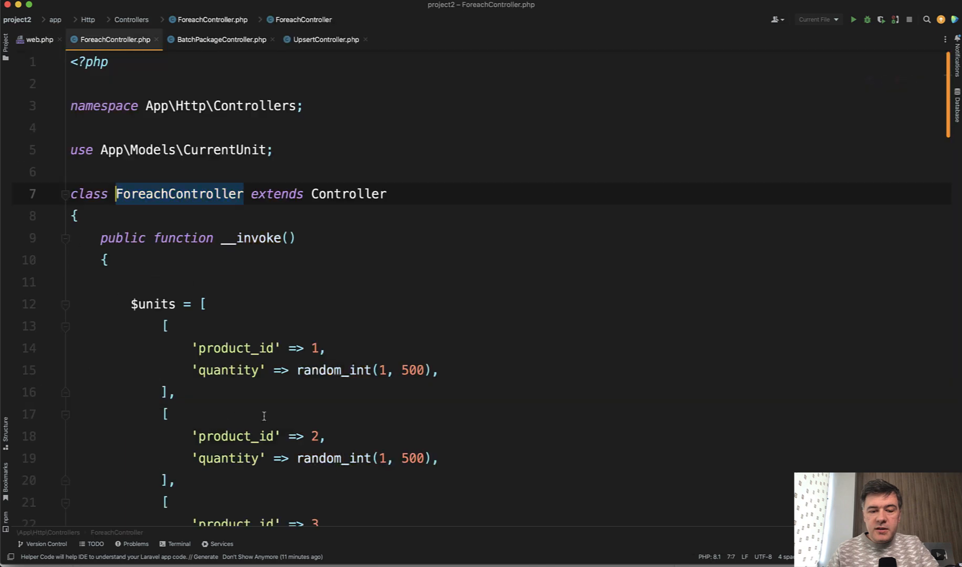
Step: Scroll ForeachController to the foreach loop and select the CurrentUnit::updateOrCreate line
{"action": "scroll", "scroll_direction": "down", "scroll_amount": 3}
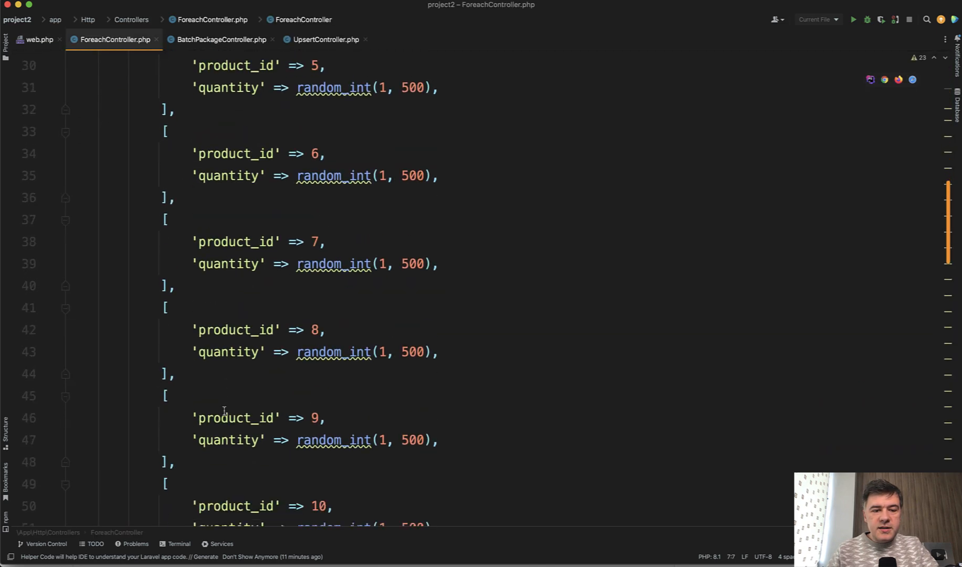
{"action": "scroll", "scroll_direction": "down", "scroll_amount": 3}
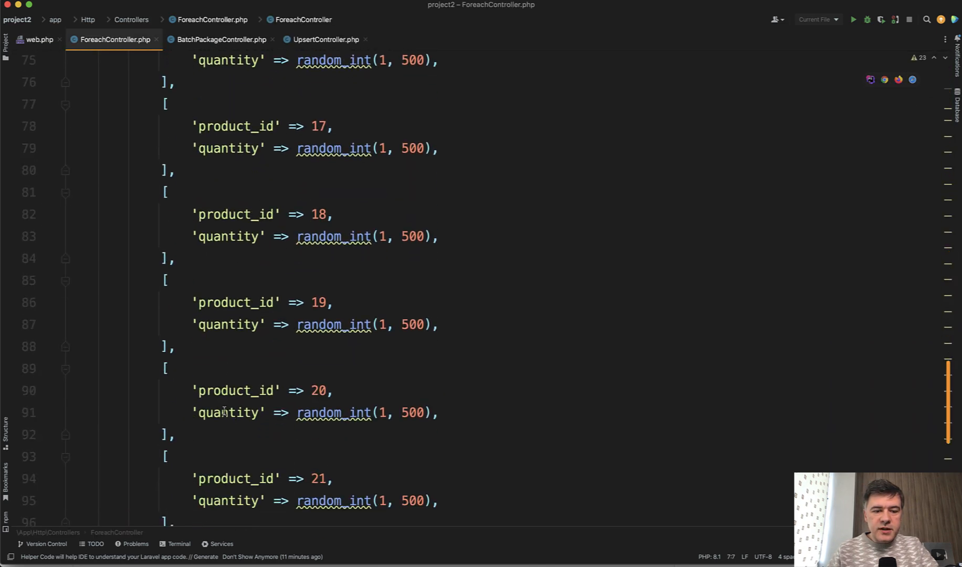
{"action": "scroll", "scroll_direction": "down", "scroll_amount": 3}
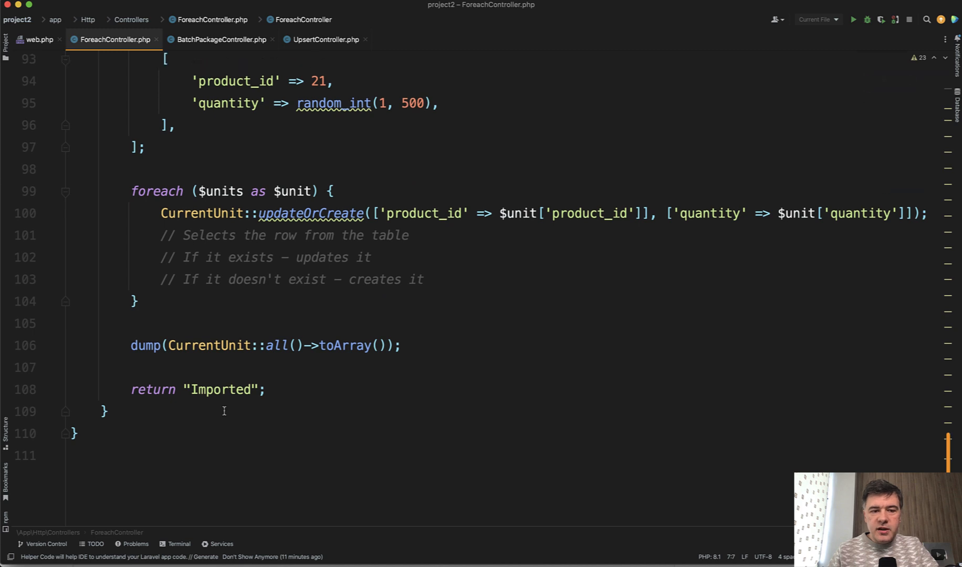
{"action": "left_click", "coordinate": [206, 192]}
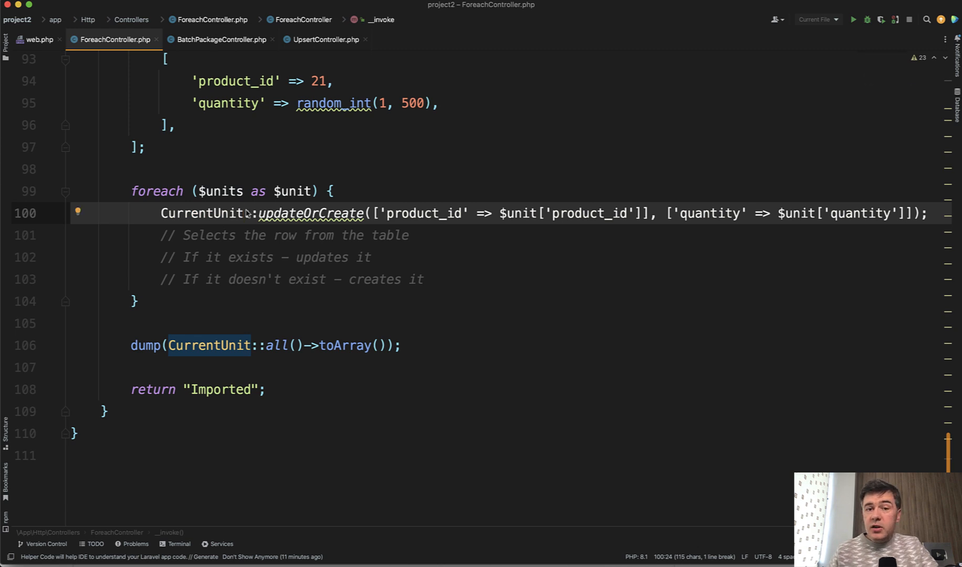
{"action": "mouse_move", "coordinate": [309, 213]}
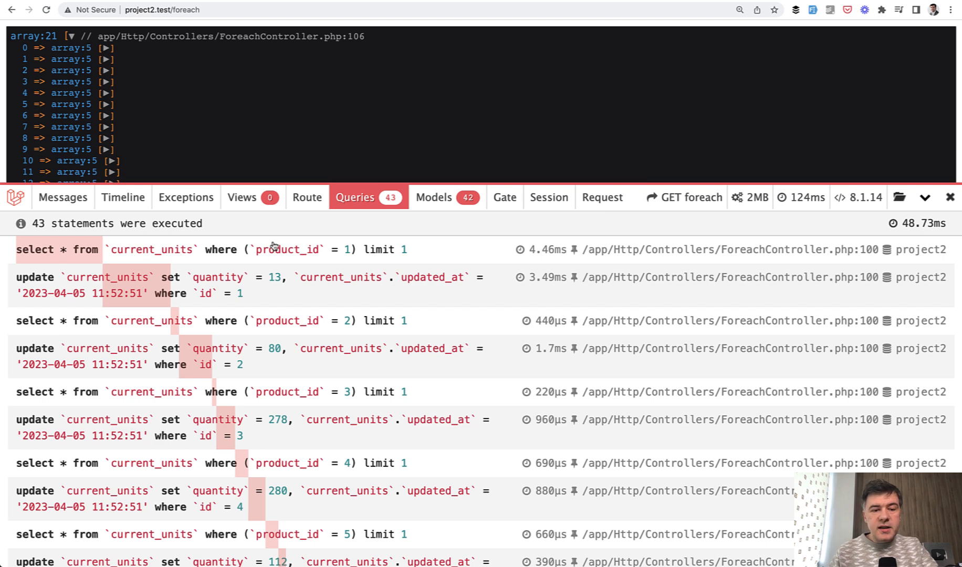
{"action": "mouse_move", "coordinate": [269, 309]}
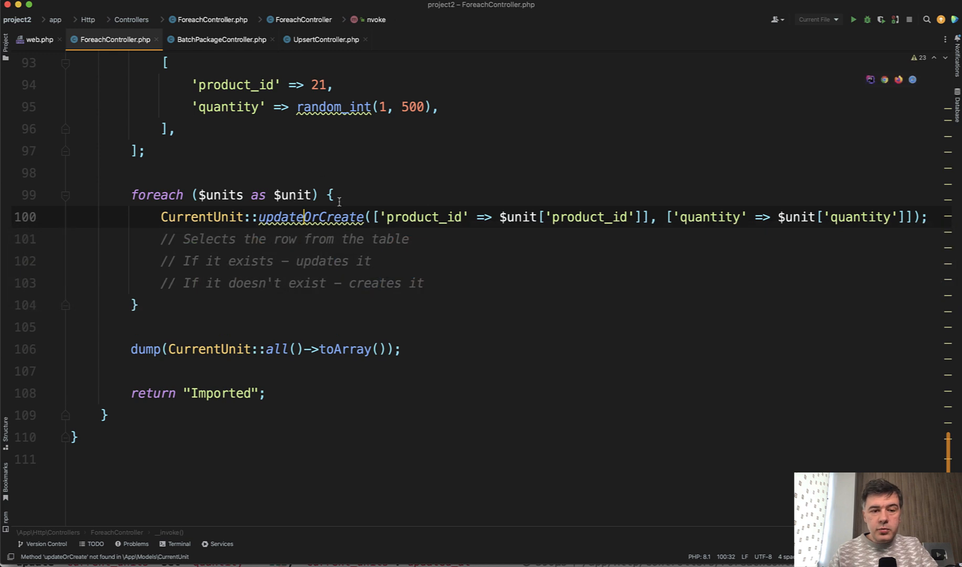
Step: Write CurrentUnit::where('product_id', …)->update(['quantity' => $unit['quantity']]) above updateOrCreate
{"action": "type", "text": "Cur"}
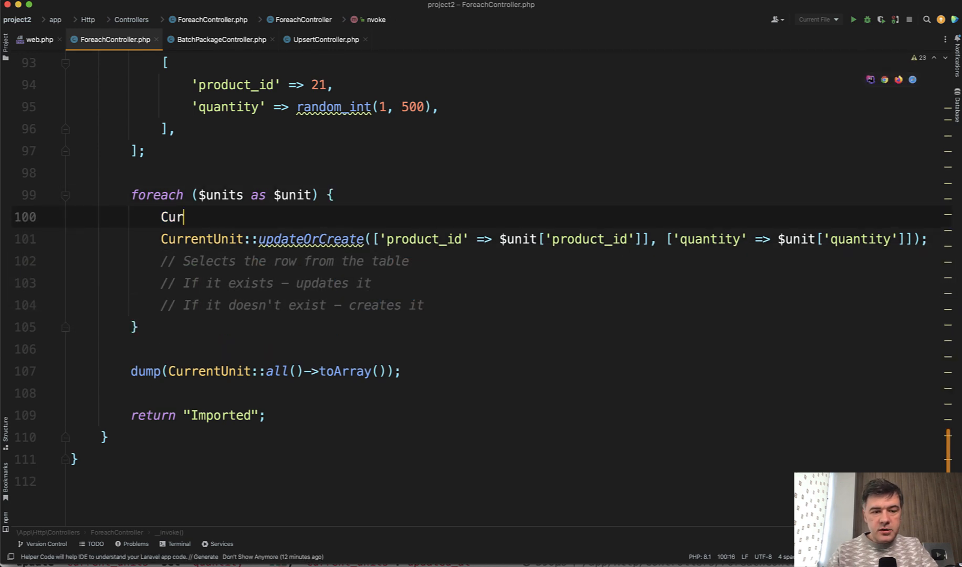
{"action": "type", "text": "rentUnit::where('')"}
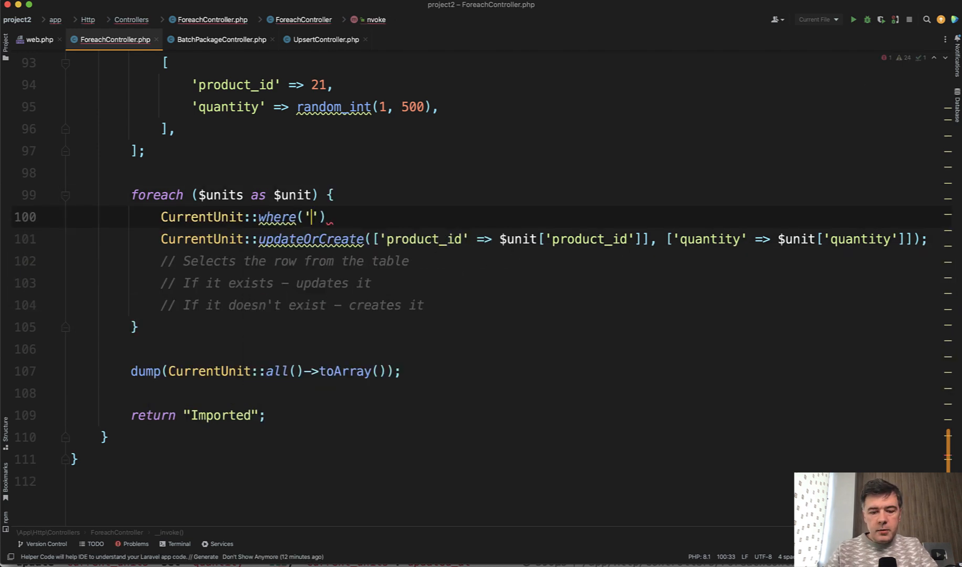
{"action": "type", "text": "product_id', $unit['product_id'"}
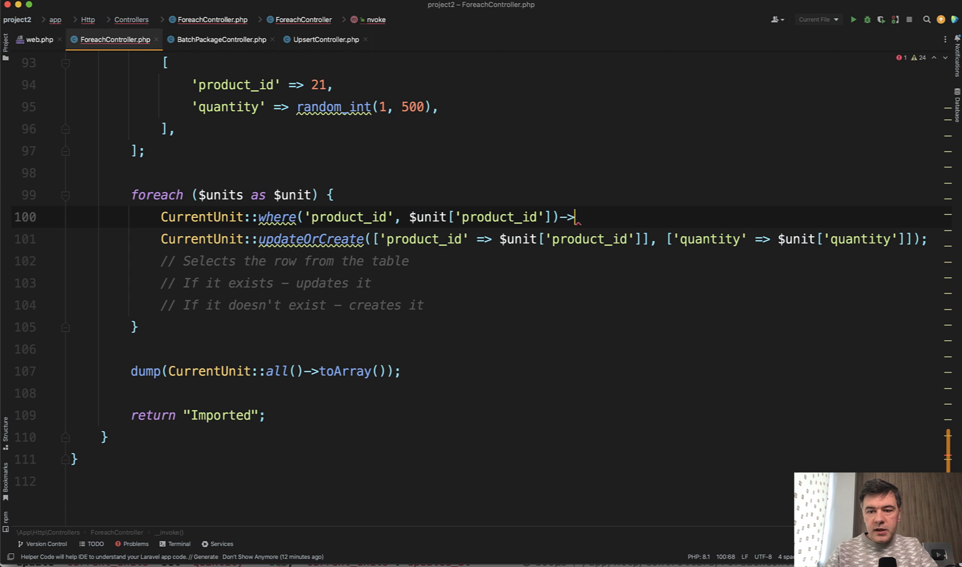
{"action": "type", "text": "update()"}
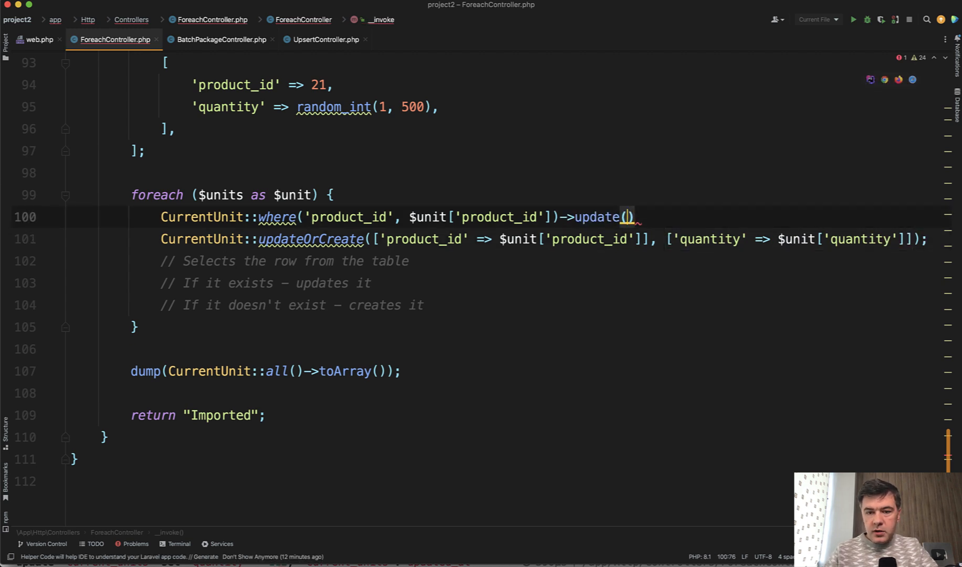
{"action": "type", "text": "['quantity' => $unit['quantity']]"}
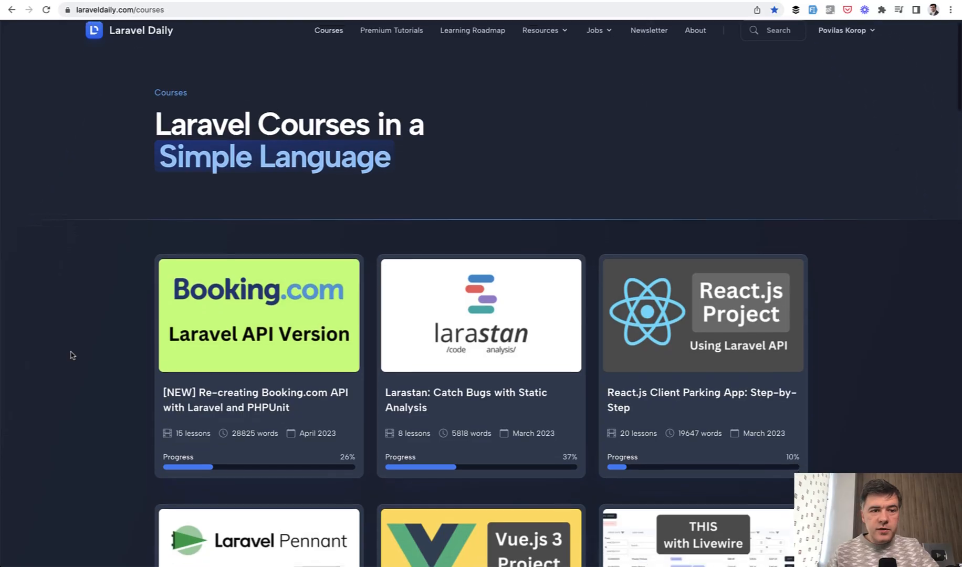
Step: Scroll the Laravel Daily courses list down to the Eloquent: The Expert Level card
{"action": "scroll", "scroll_direction": "down", "scroll_amount": 3}
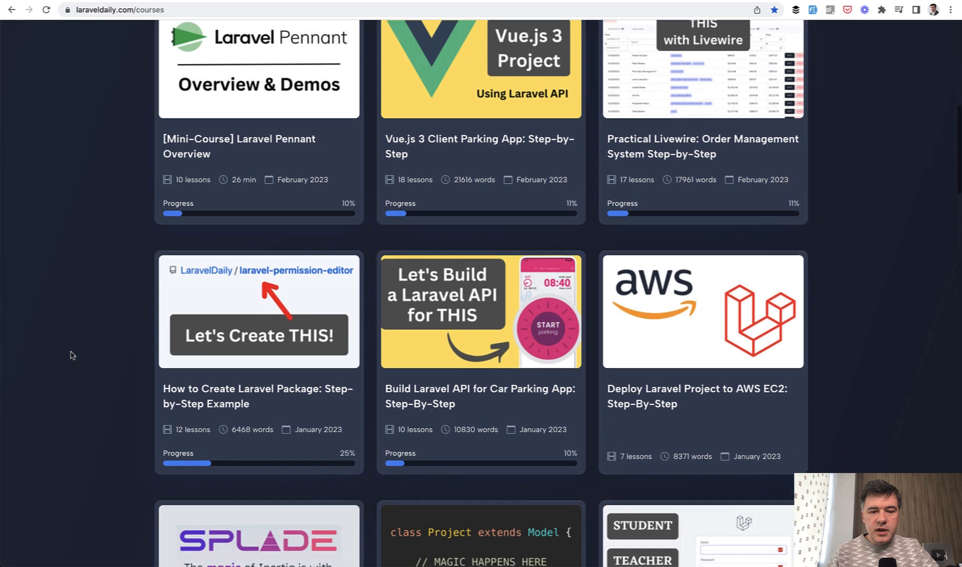
{"action": "scroll", "scroll_direction": "down", "scroll_amount": 3}
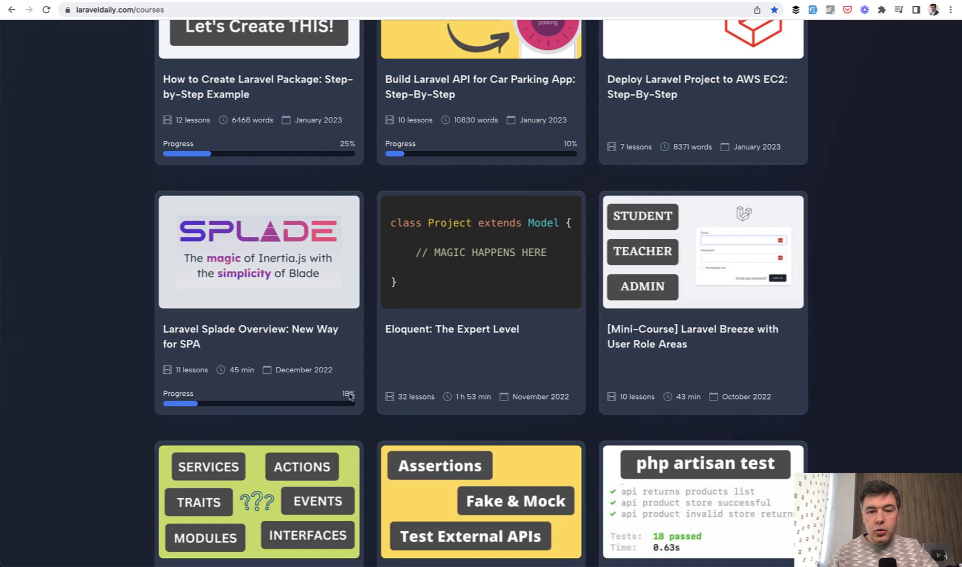
{"action": "scroll", "scroll_direction": "down", "scroll_amount": 3}
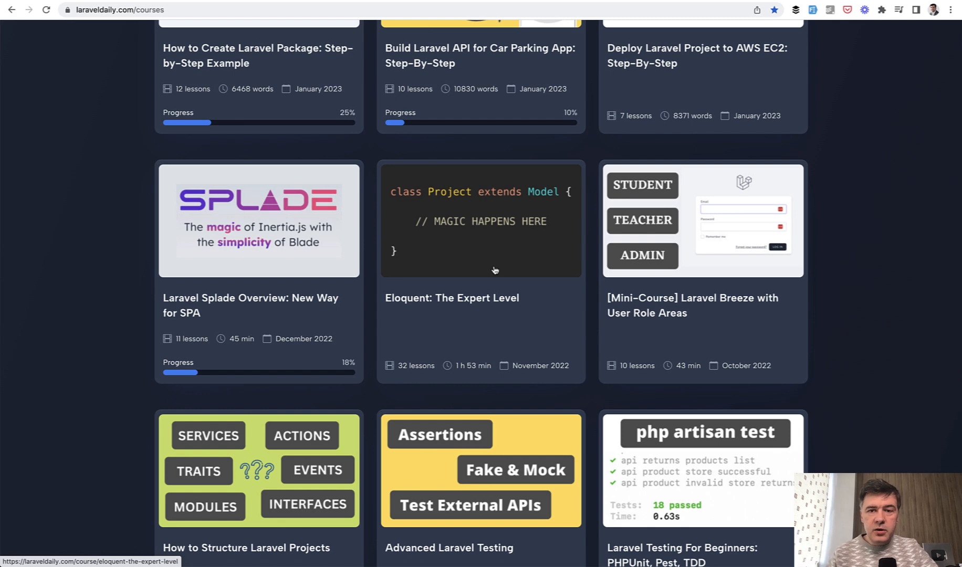
{"action": "scroll", "scroll_direction": "down", "scroll_amount": 3}
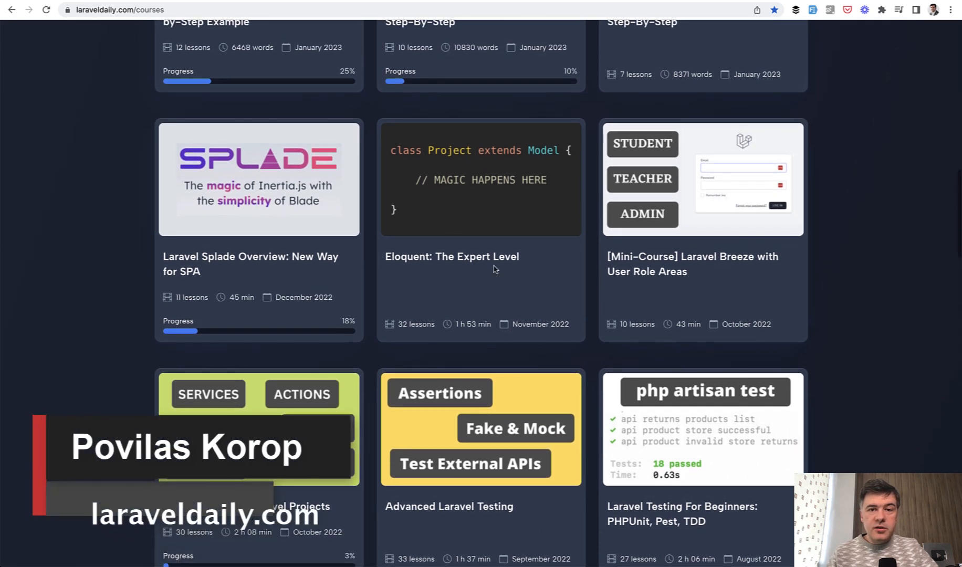